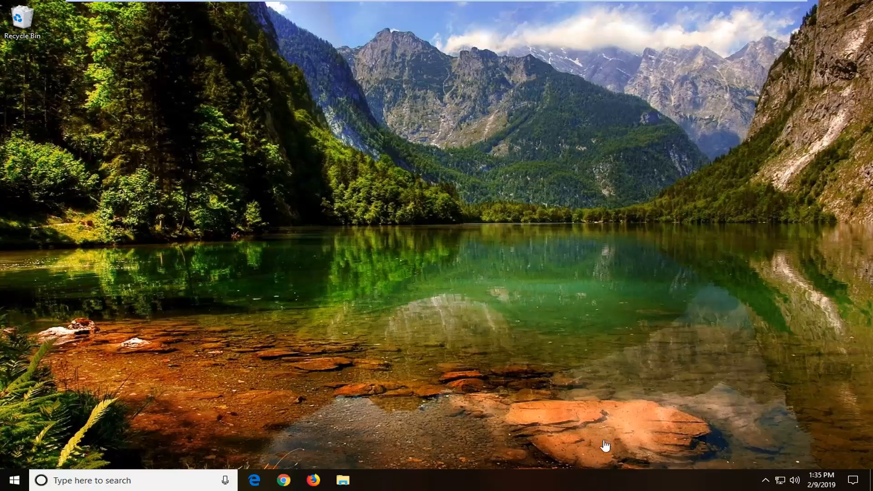
Search the Start menu for 'windows powershell' so Windows PowerShell shows as best match
click(15, 490)
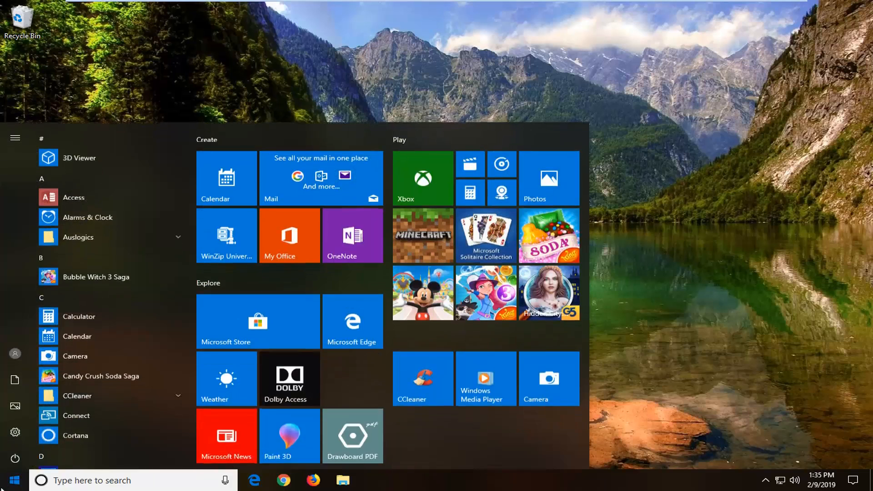
text(w)
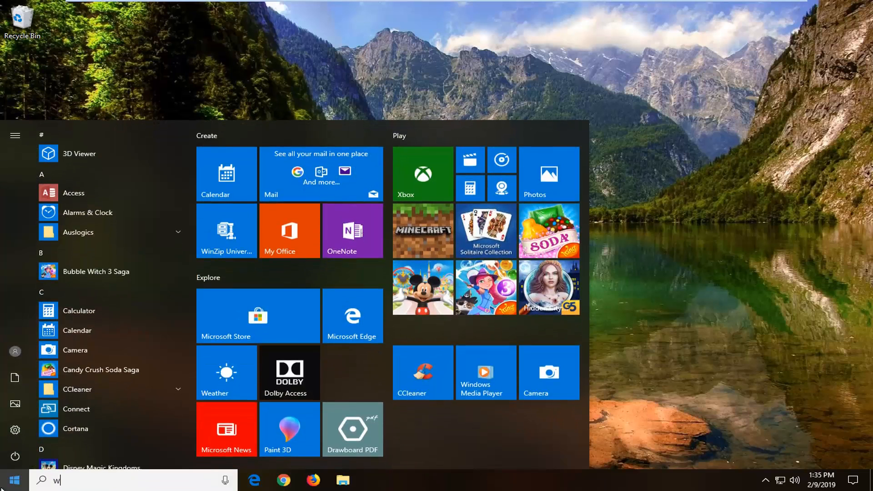
text(indows powershell)
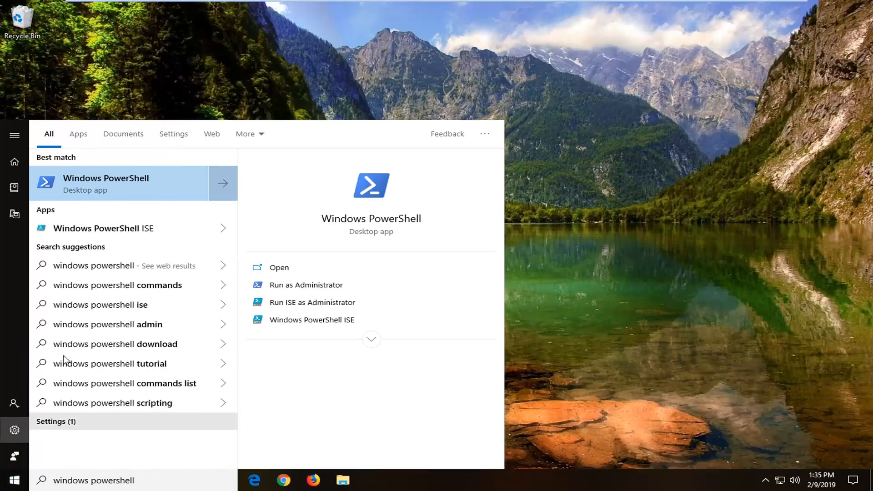
Launch Windows PowerShell via Run as administrator and approve the UAC prompt with Yes
right_click(106, 184)
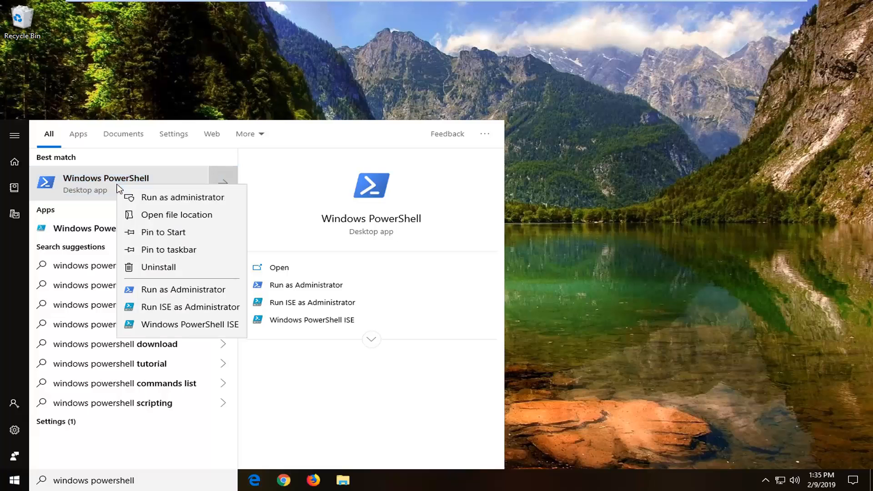
mouse_move(171, 201)
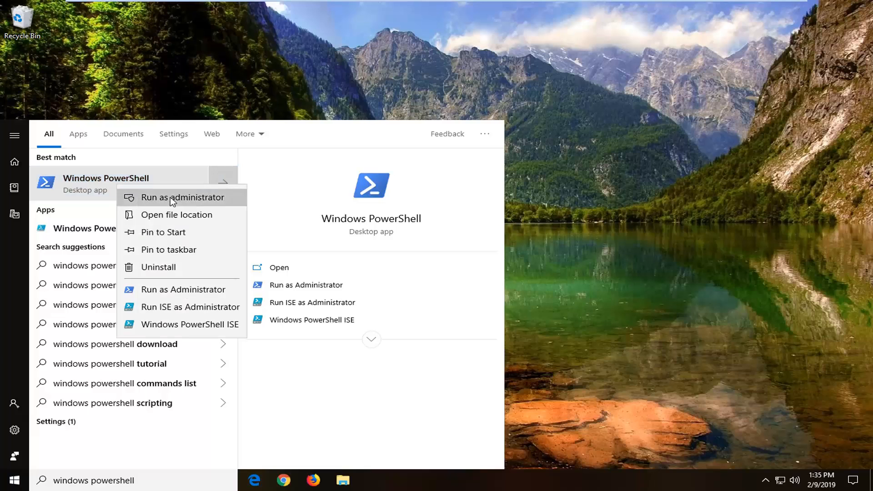
click(173, 198)
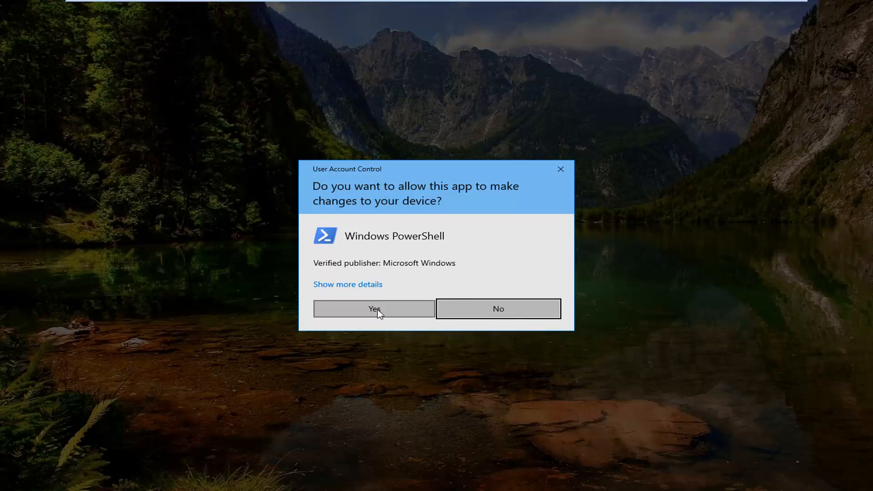
click(374, 309)
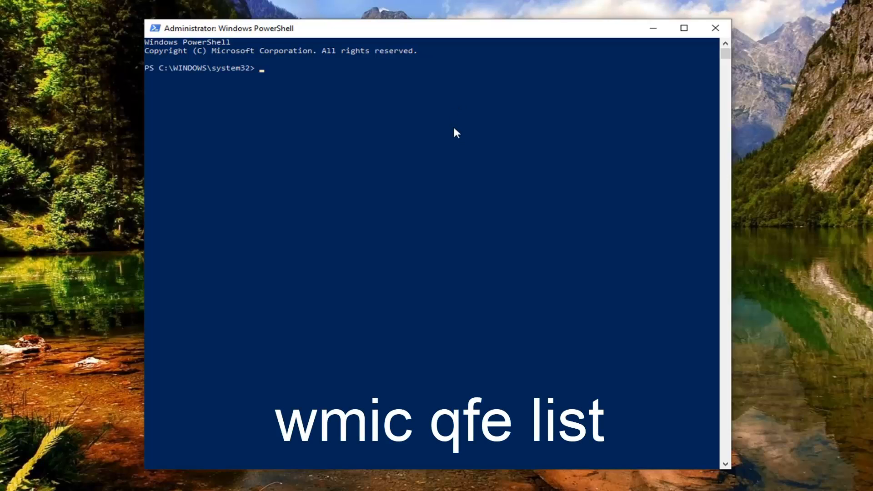
Enter the command 'wmic qfe list' at the elevated PowerShell prompt
text(wmic)
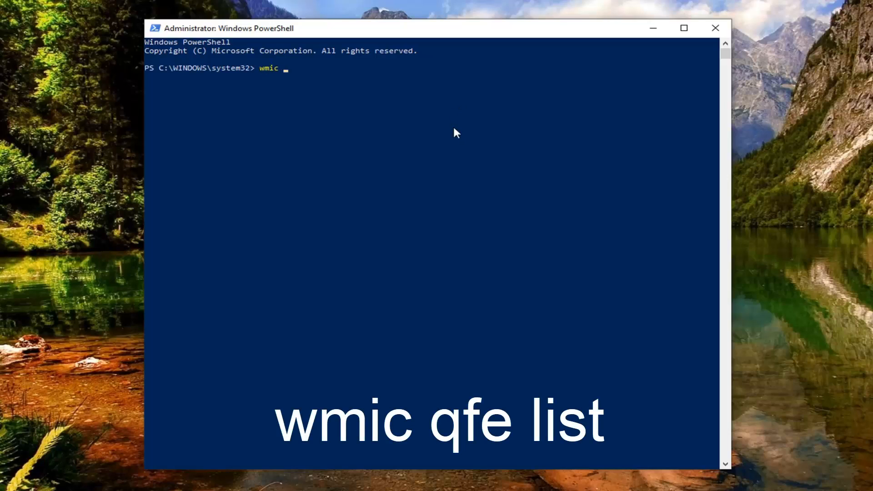
text(qfe)
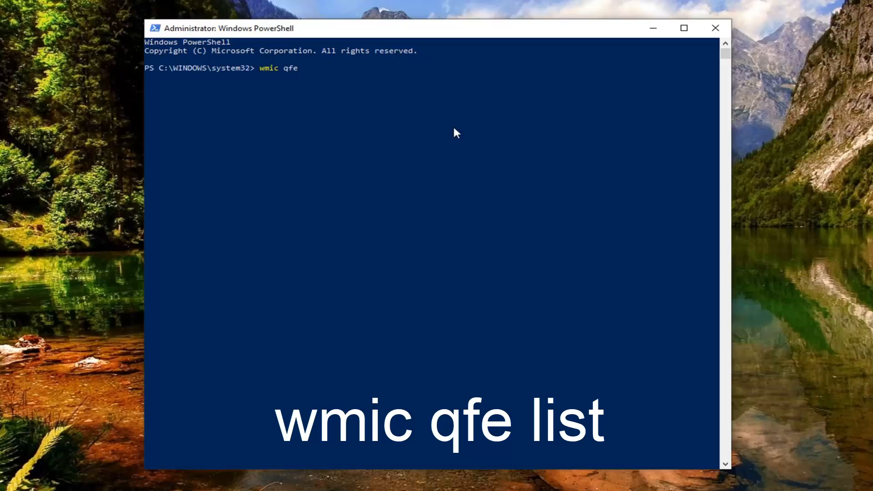
text(list)
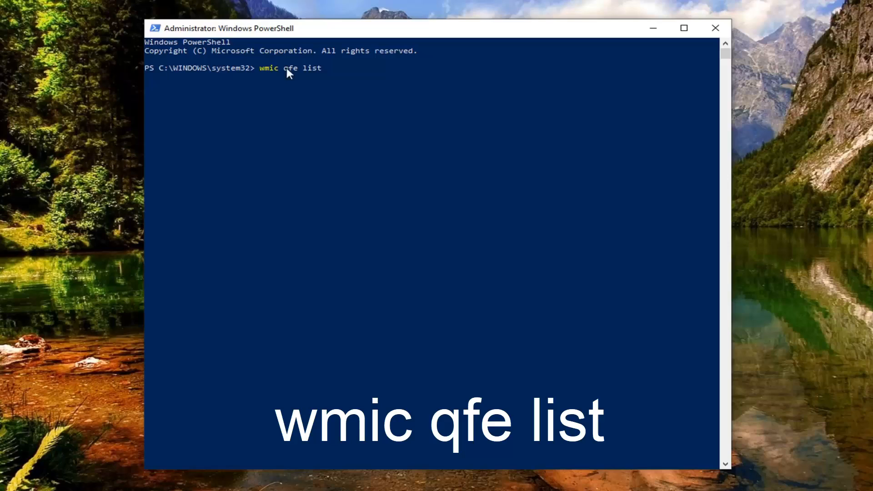
mouse_move(291, 81)
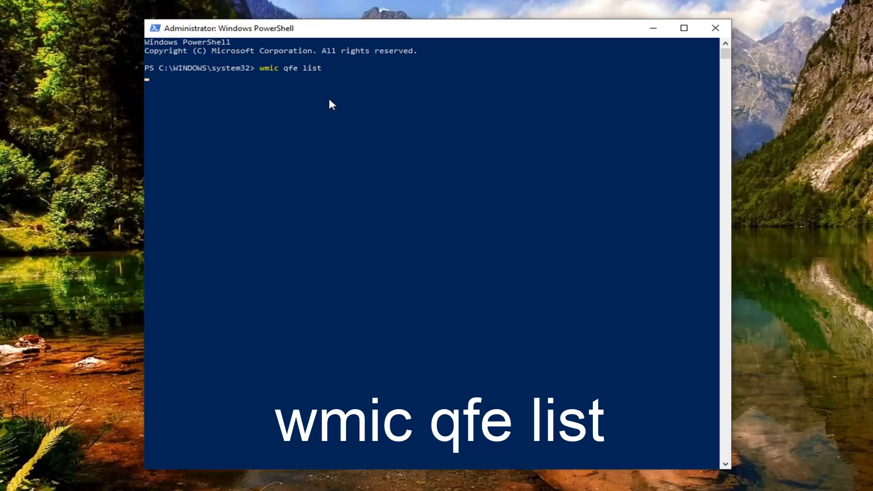
mouse_move(289, 74)
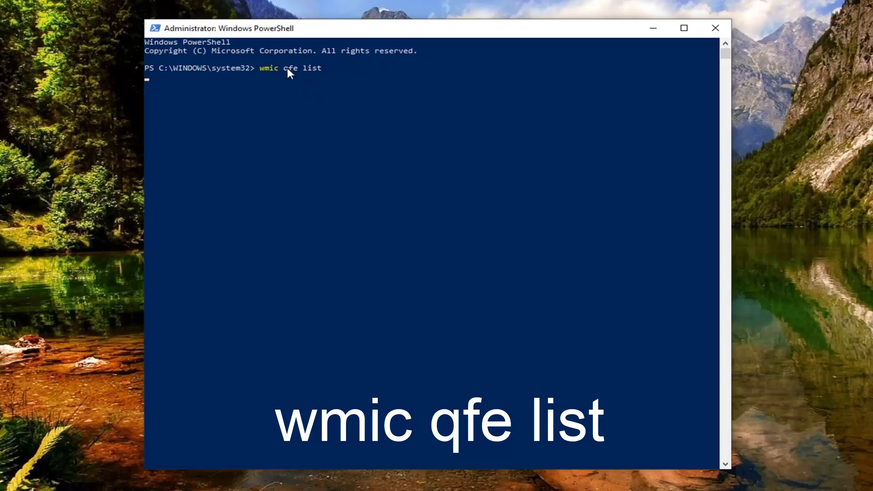
mouse_move(281, 90)
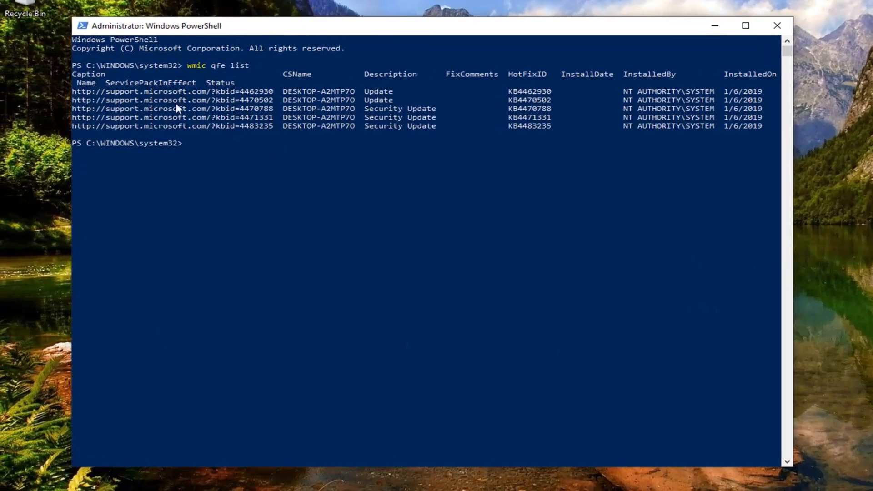
mouse_move(753, 108)
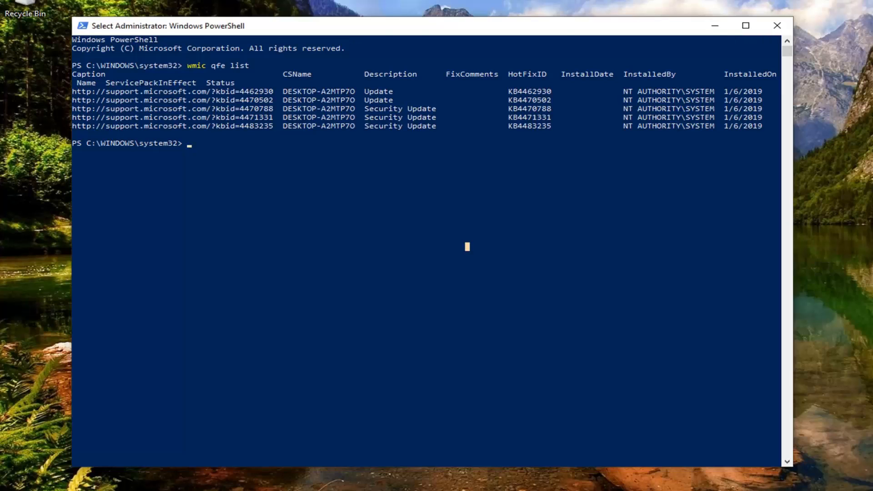
Close the PowerShell window after reviewing the listed KB updates dated 1/6/2019
click(775, 25)
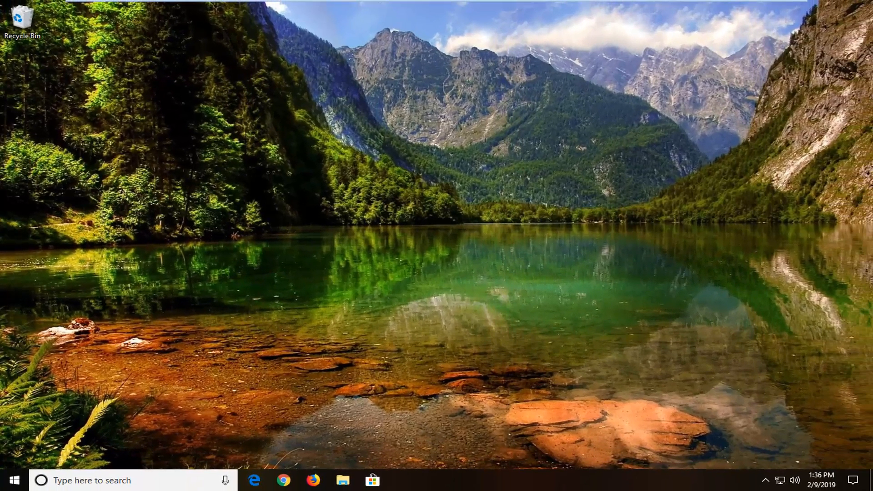